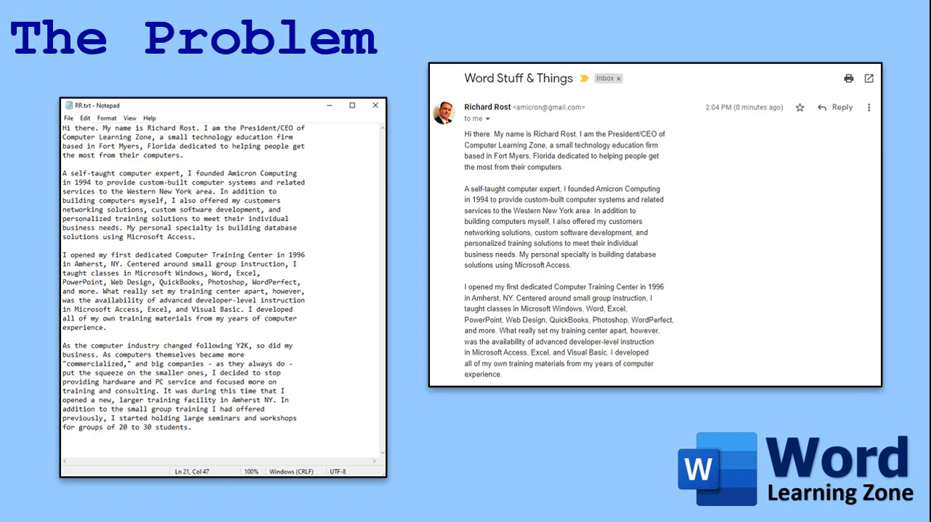
mouse_move(204, 314)
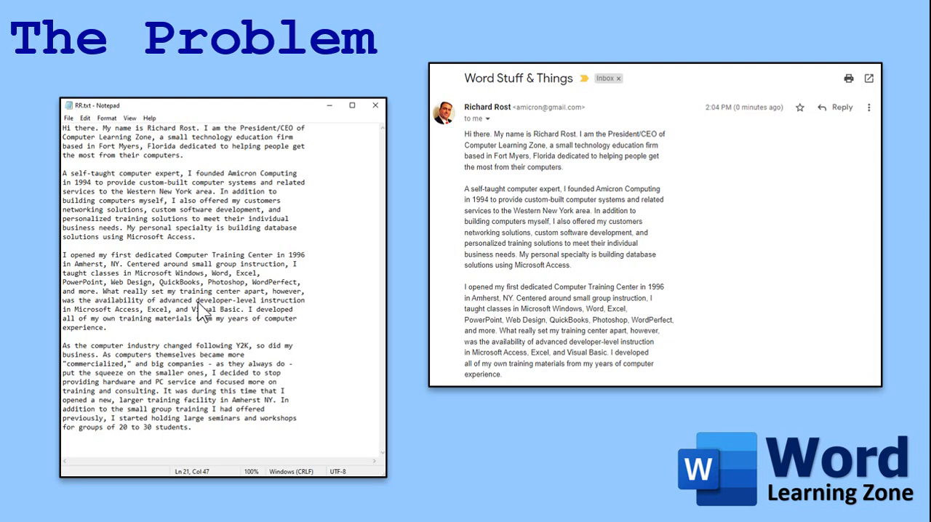
mouse_move(321, 178)
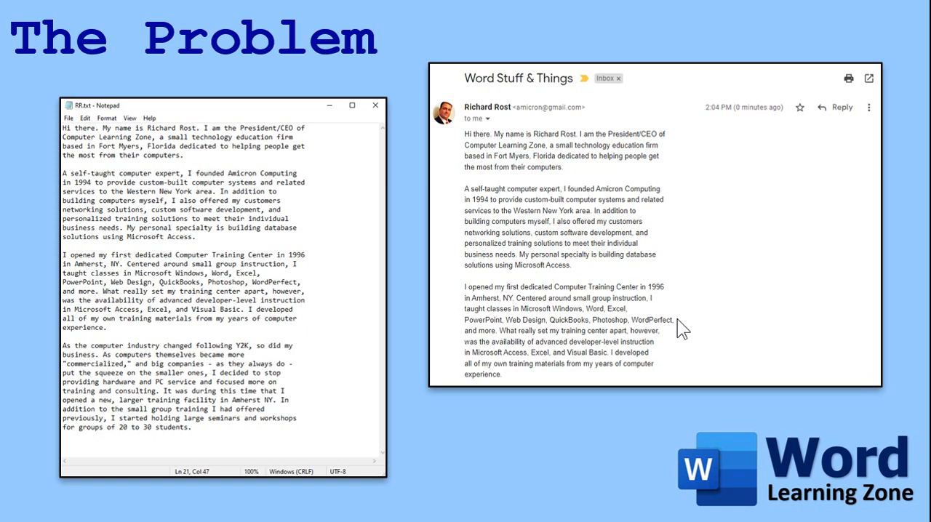
mouse_move(698, 307)
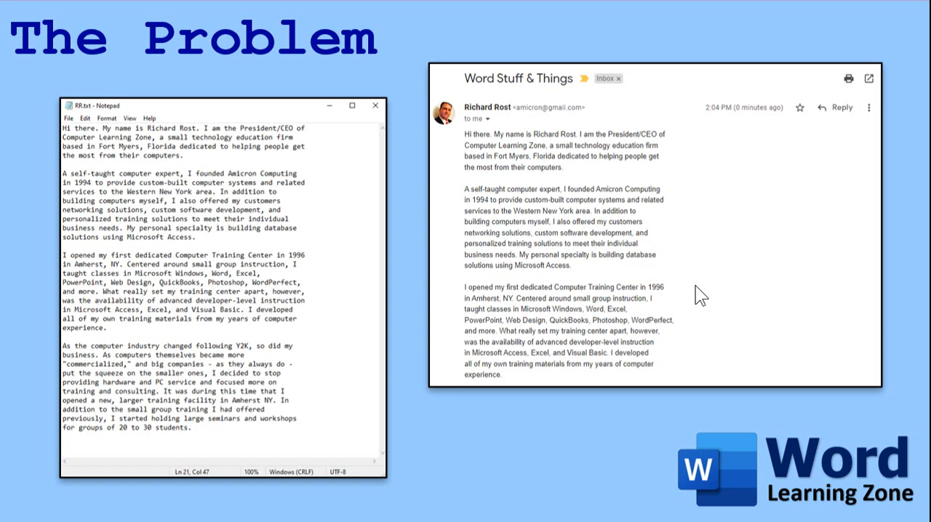
mouse_move(663, 241)
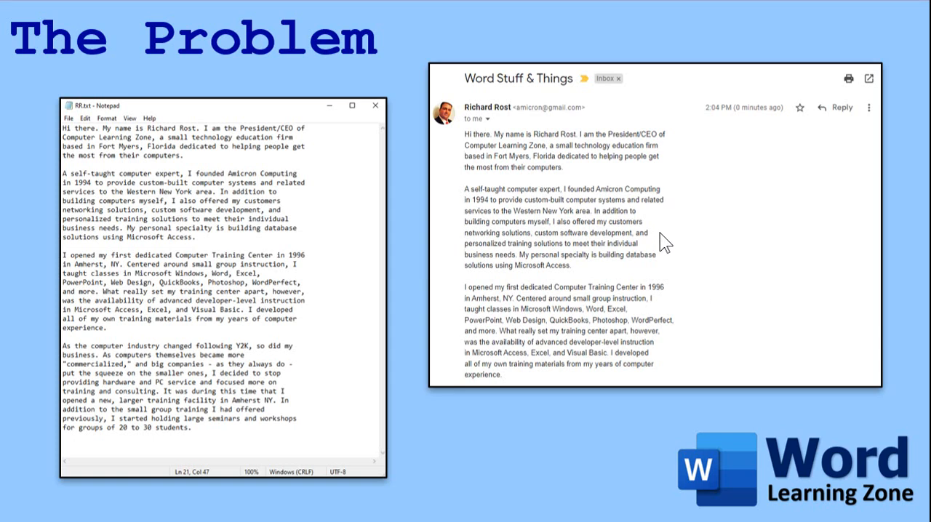
mouse_move(672, 260)
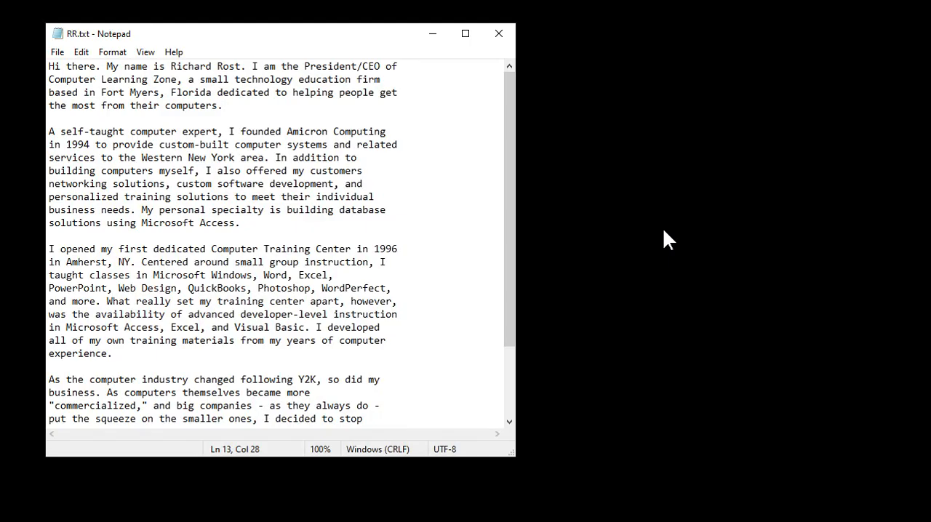
Step: Turn on Show/Hide ¶ so the hard return ending each biography line becomes visible
click(204, 223)
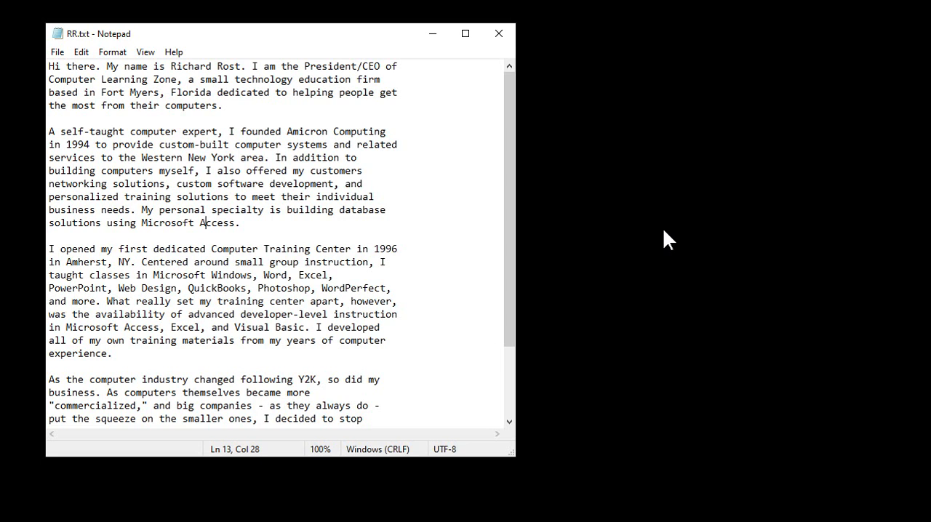
mouse_move(513, 456)
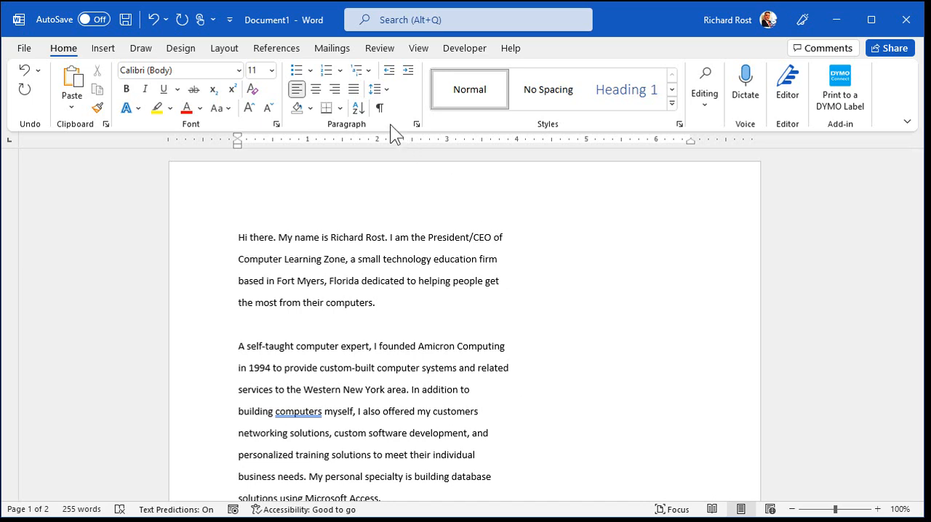
mouse_move(379, 108)
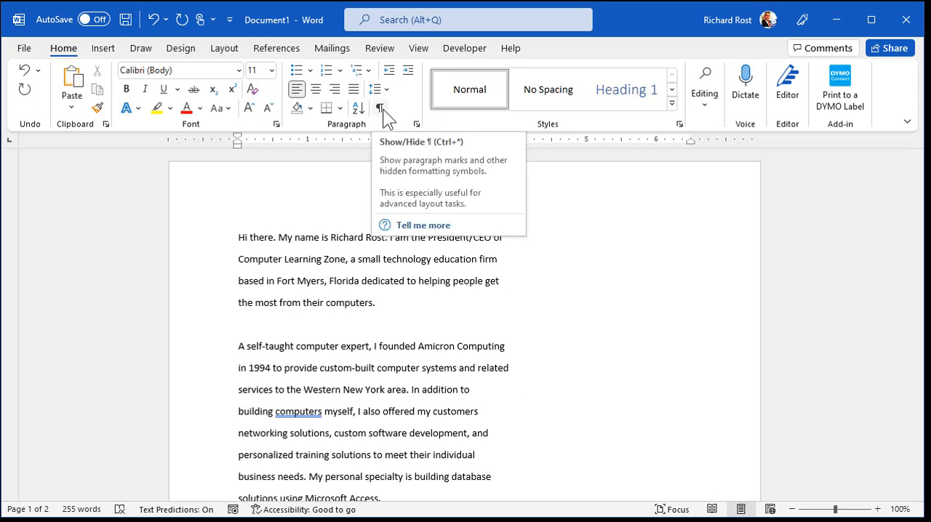
click(379, 107)
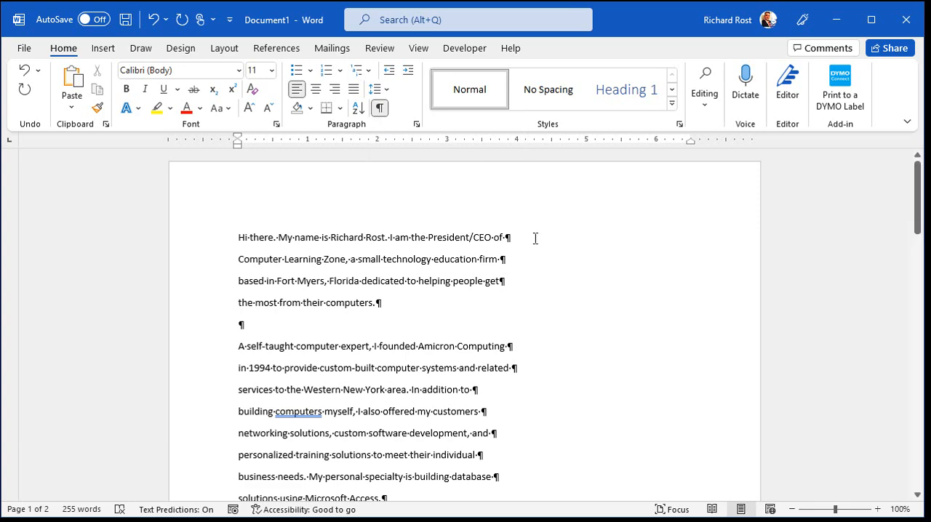
mouse_move(529, 283)
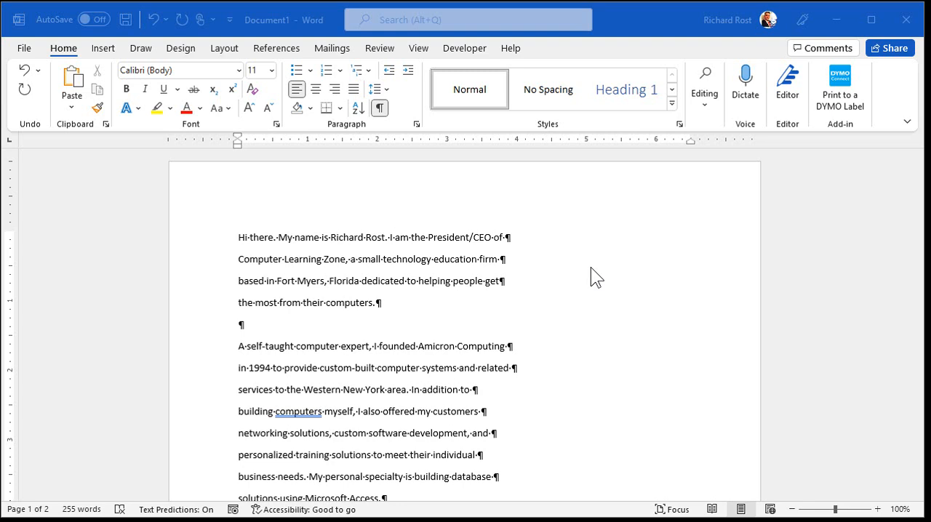
mouse_move(513, 282)
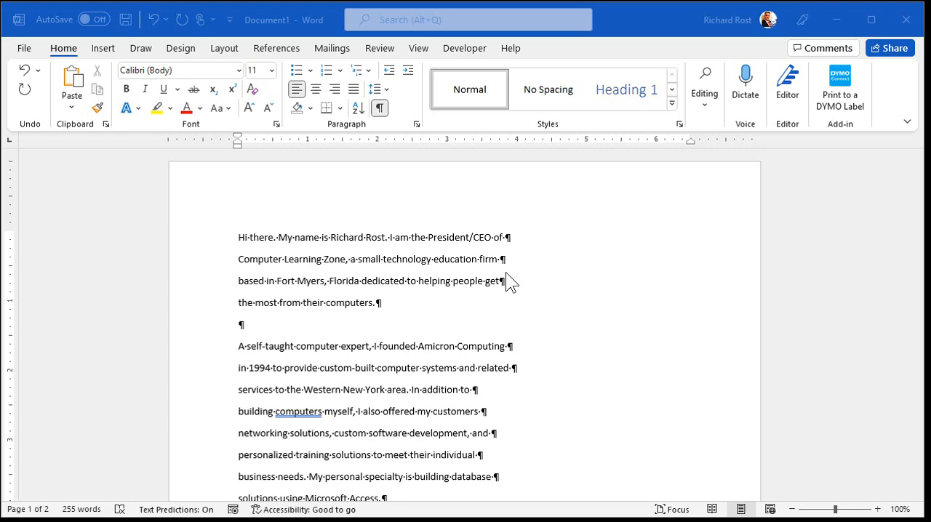
click(705, 91)
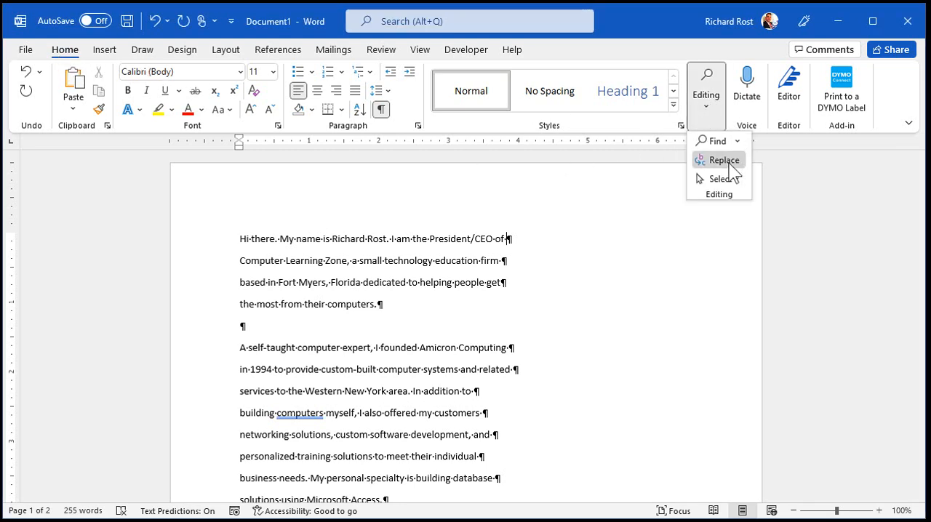
mouse_move(723, 160)
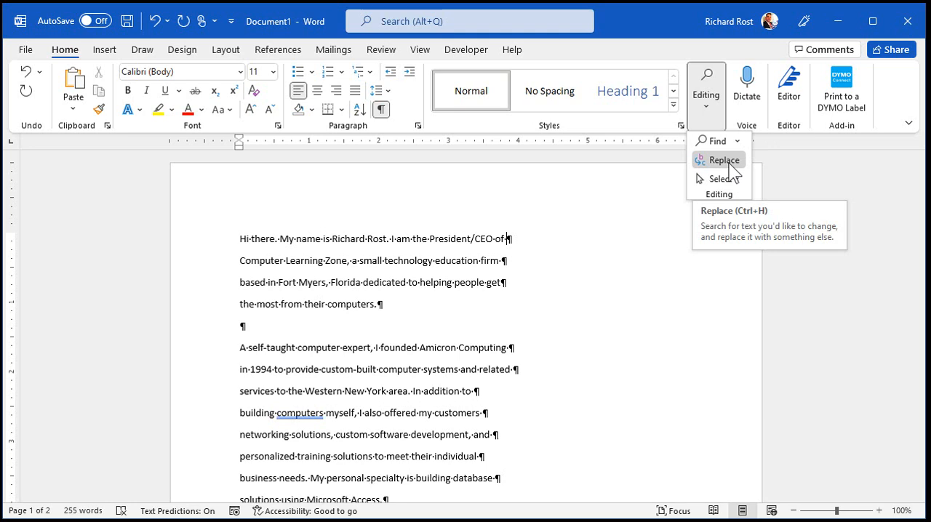
Step: In Replace, insert the Paragraph Mark code ^p into Find what via More > Special
click(718, 159)
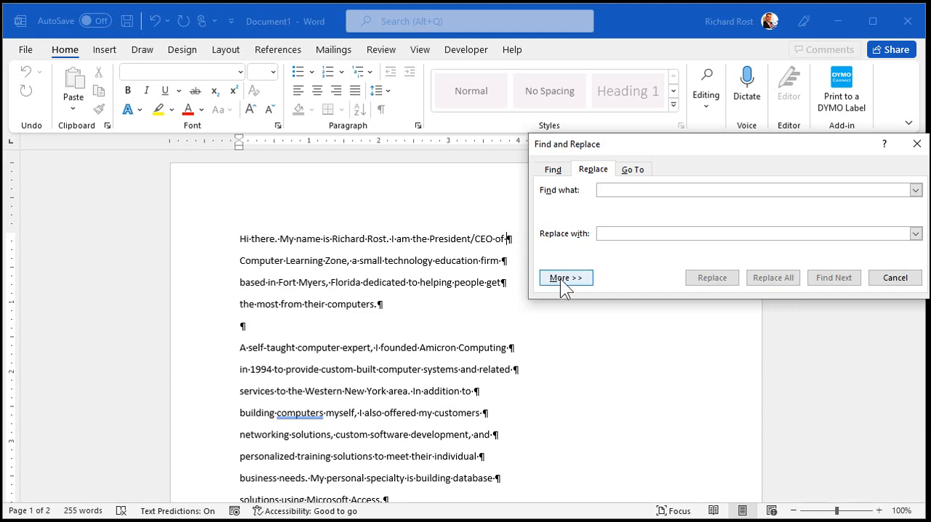
click(566, 278)
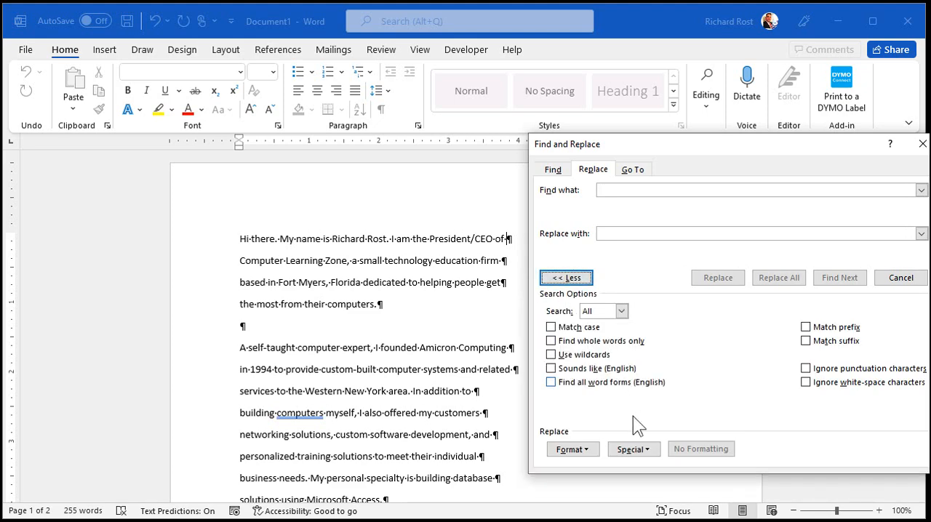
click(632, 449)
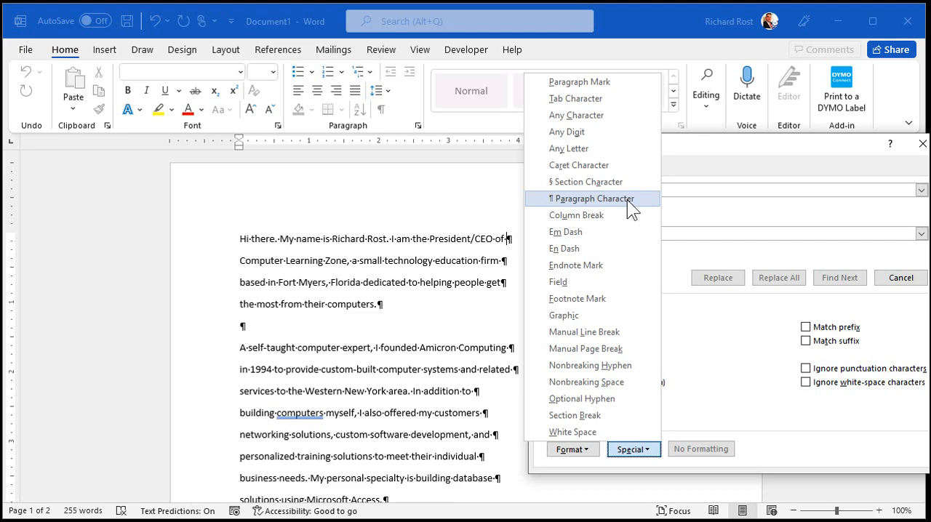
click(592, 198)
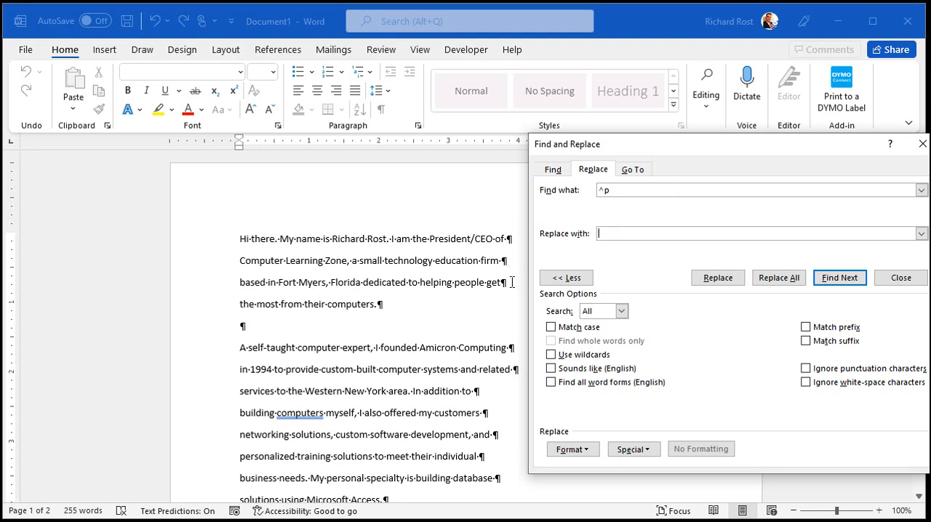
mouse_move(764, 180)
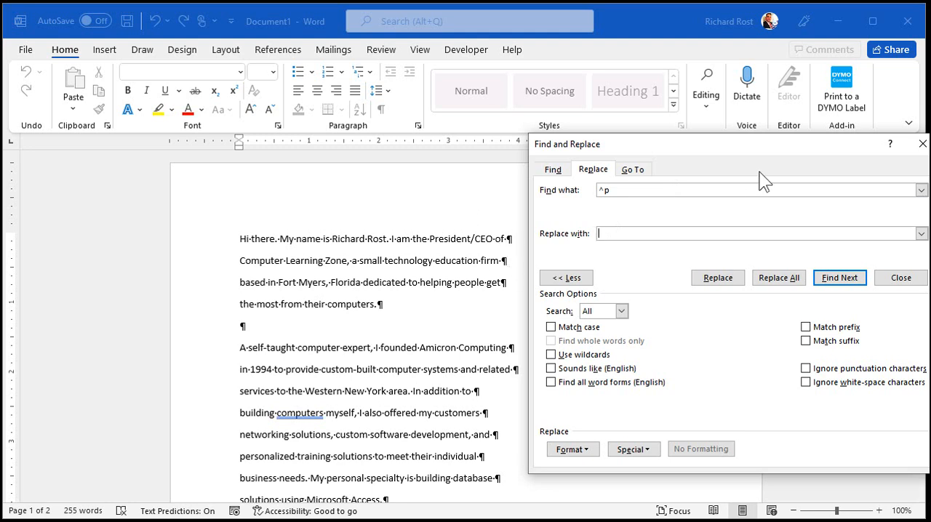
Step: Run Replace All on paragraph marks and dismiss the 34-replacements message
click(778, 278)
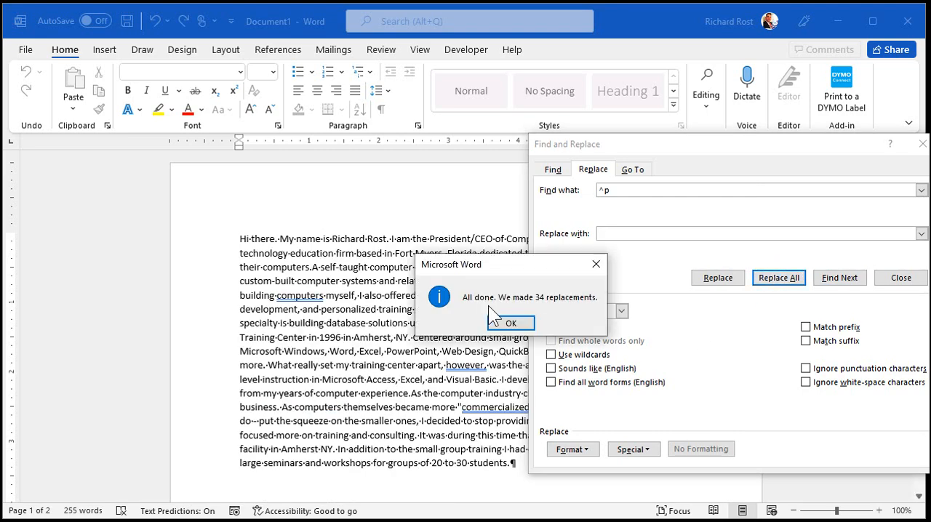
click(511, 323)
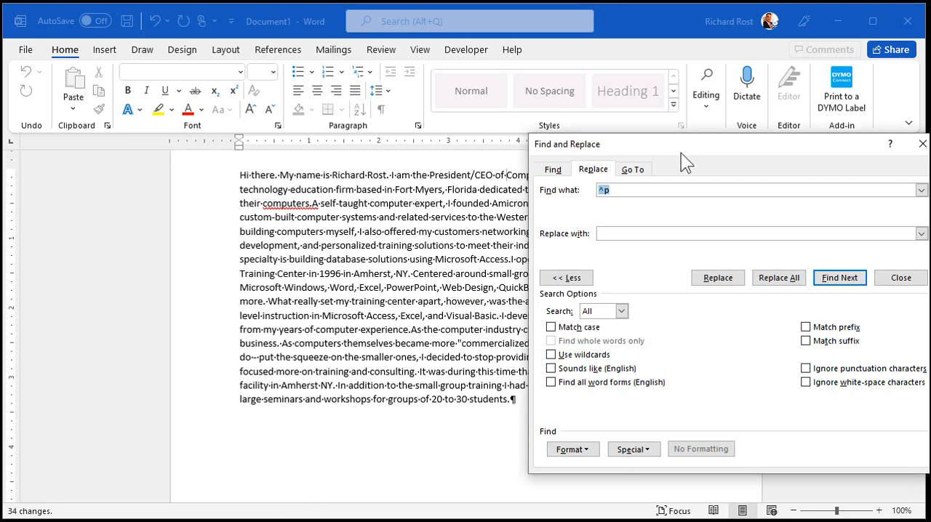
click(778, 277)
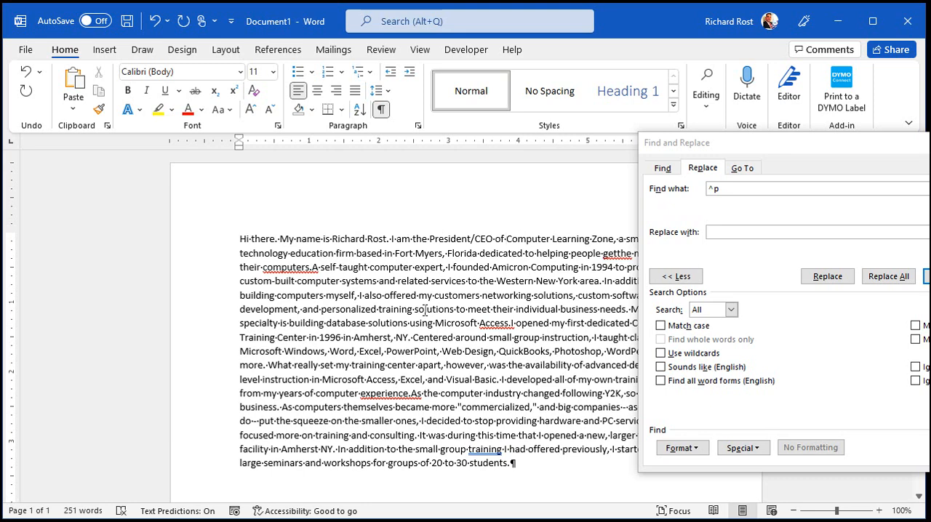
Step: Set Find what to ^p^p and replace all double breaks with (XXX)
click(507, 239)
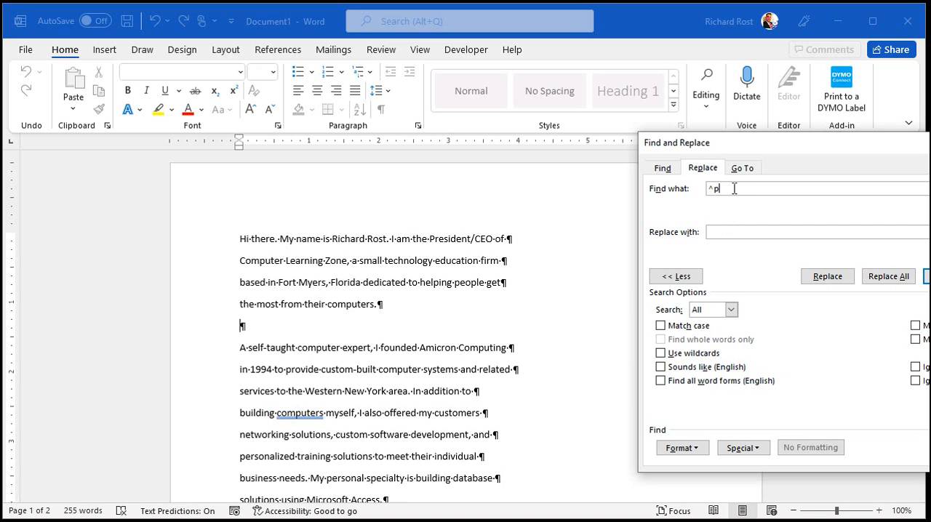
text(^)
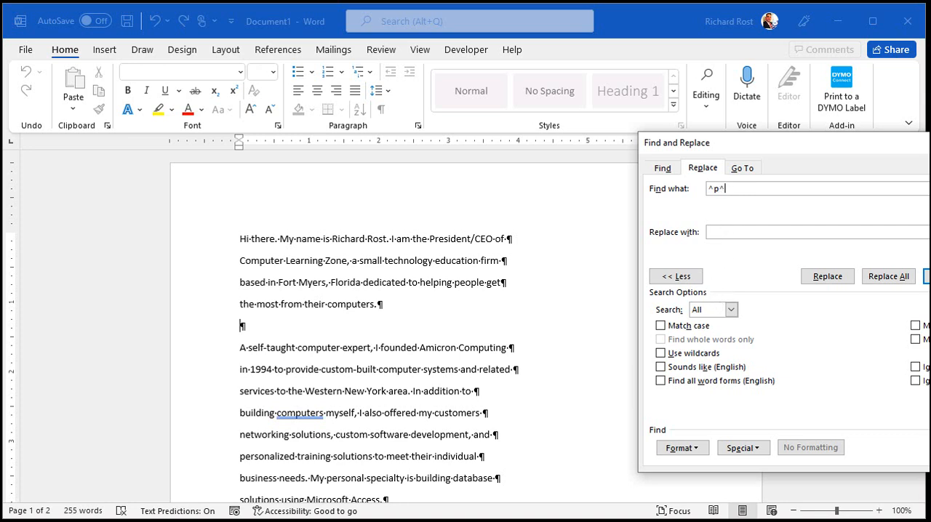
text(p)
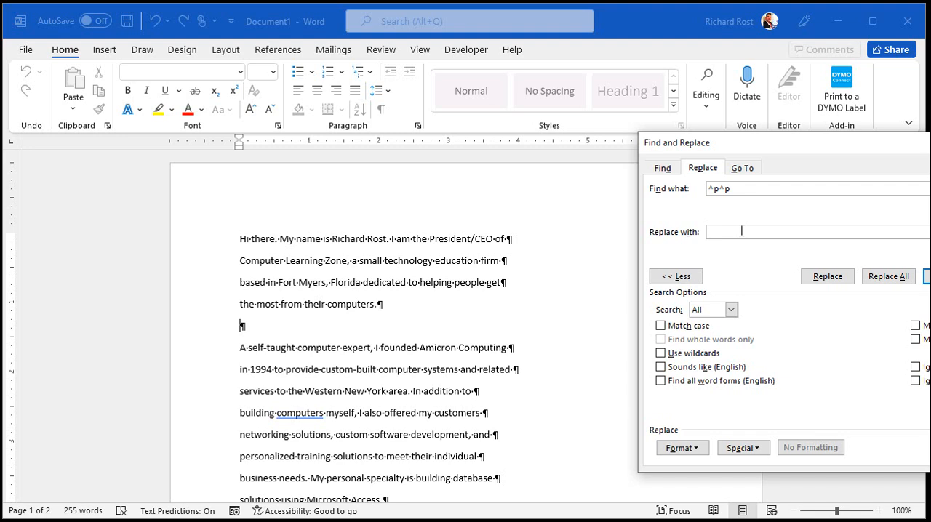
text(p)
text((XXX))
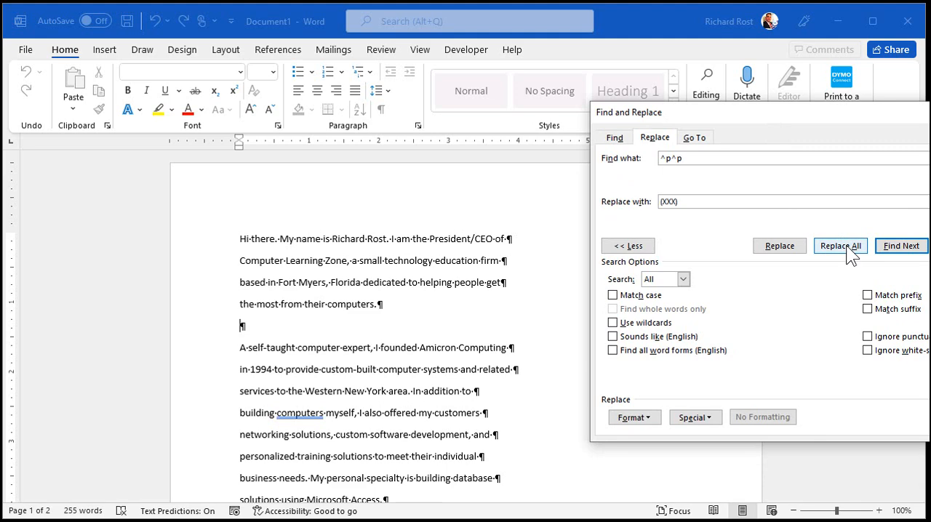
click(840, 245)
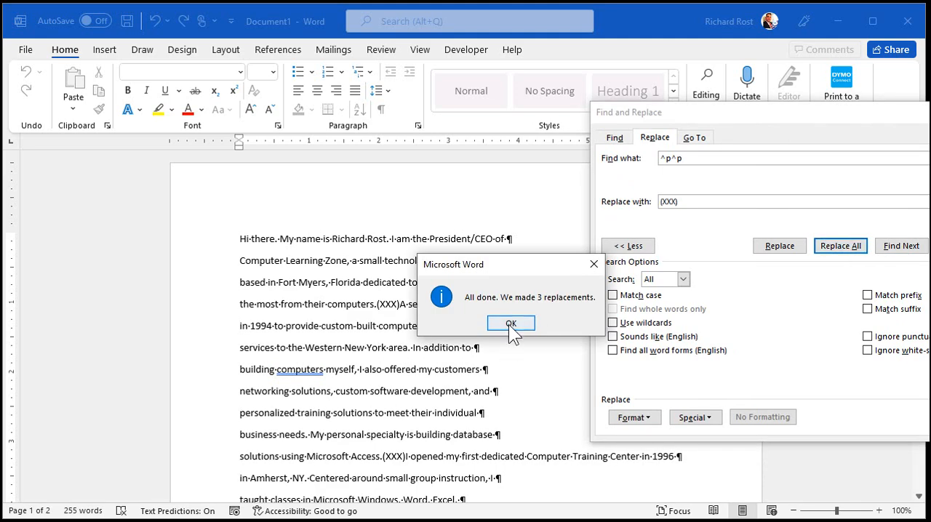
click(510, 323)
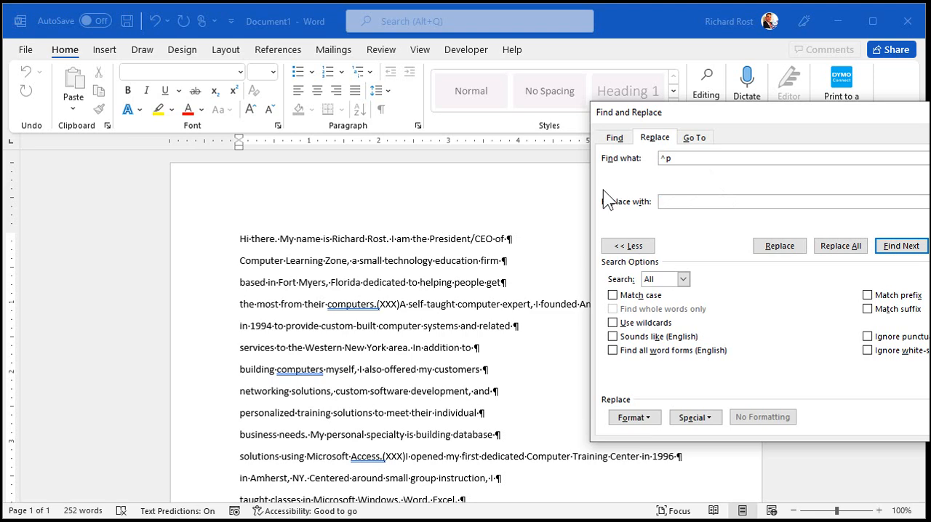
Step: Replace all remaining ^p with nothing, then replace every (XXX) with ^p
click(840, 245)
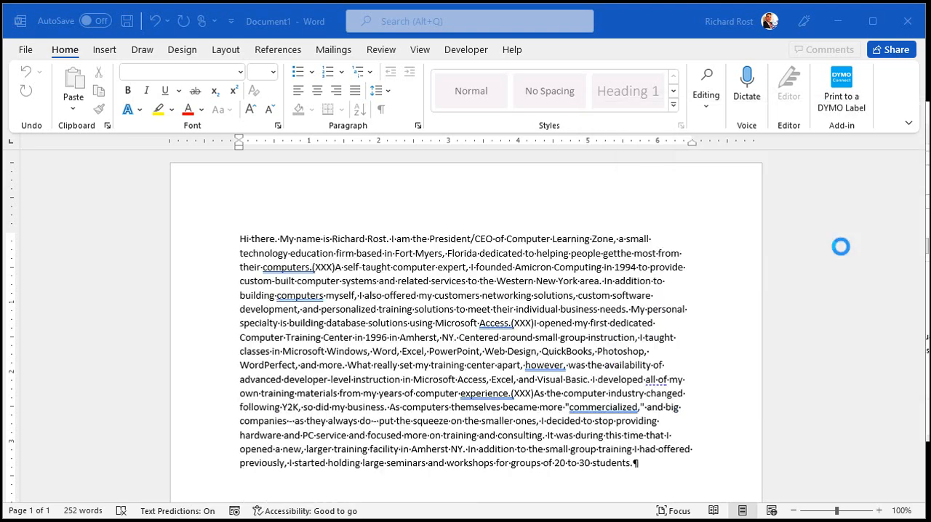
click(840, 245)
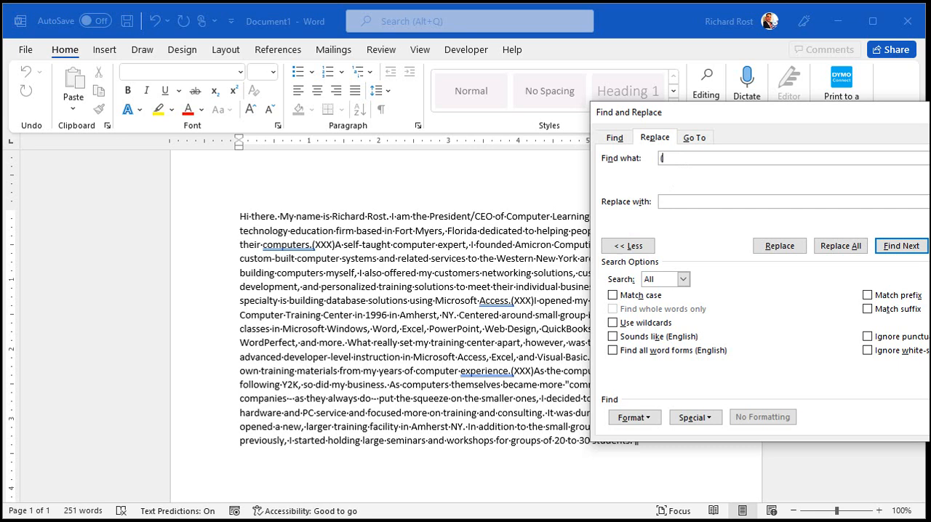
text((XXX))
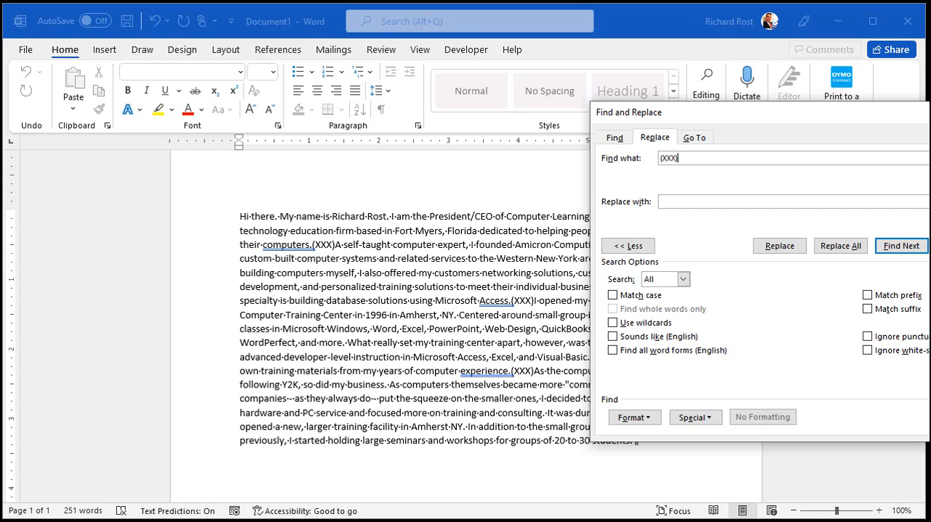
text(^p)
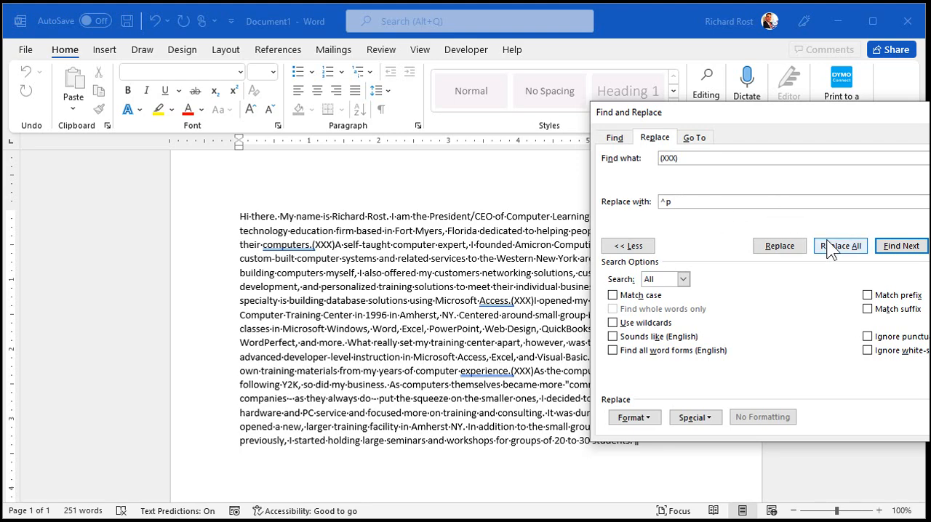
click(839, 245)
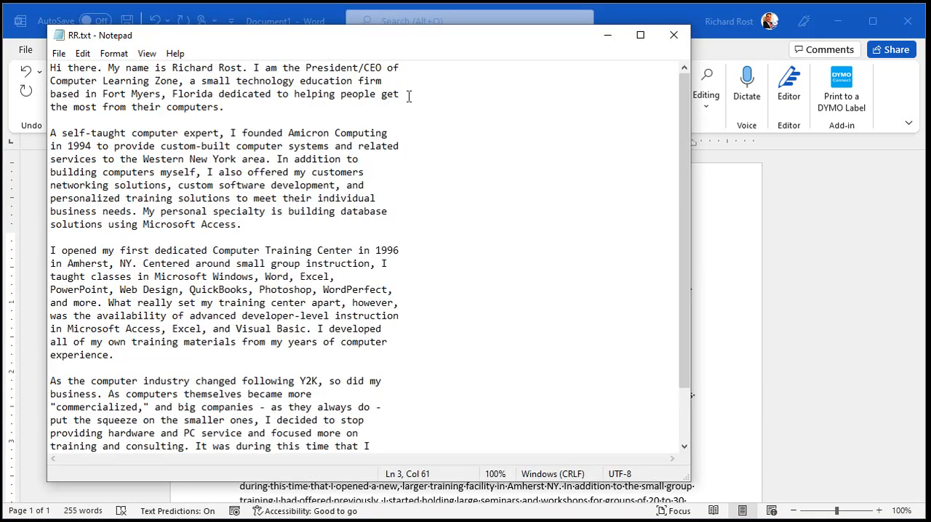
mouse_move(408, 133)
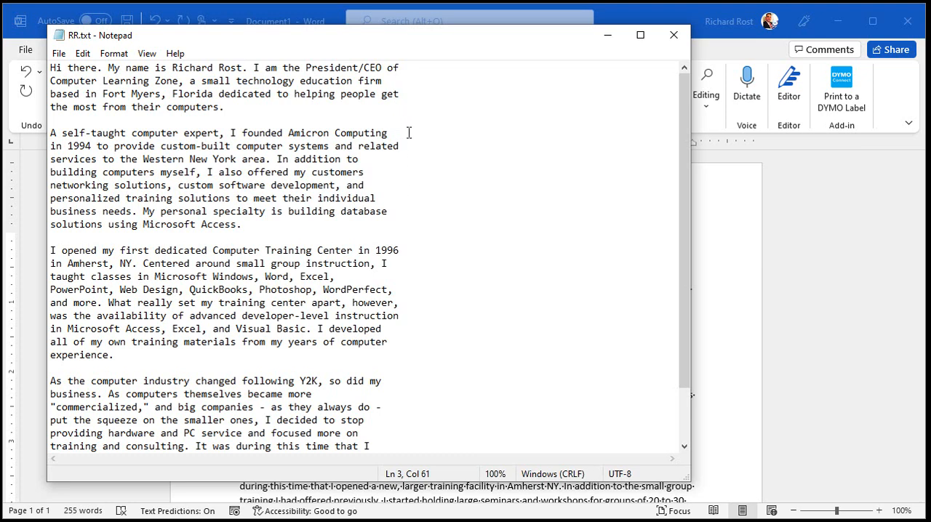
Step: Inspect the original RR.txt in Notepad, clicking line ends to check their hard returns
click(363, 159)
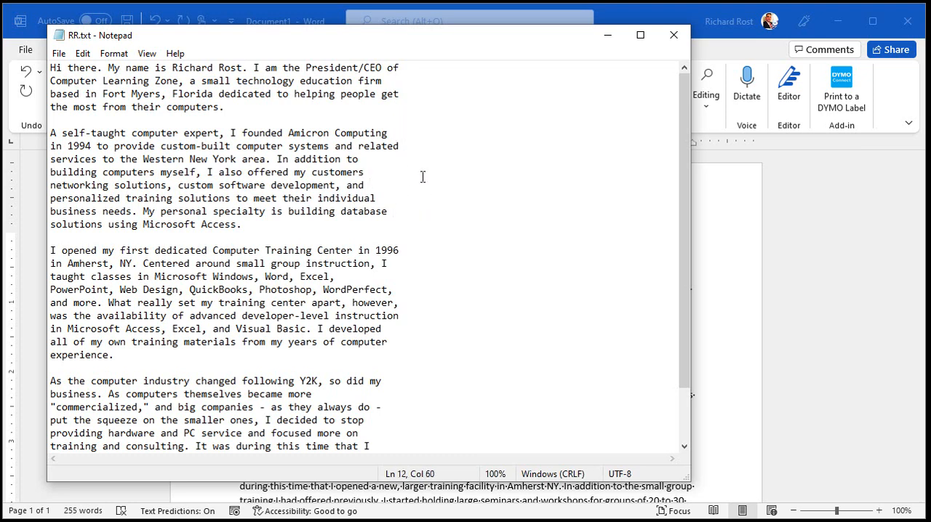
click(427, 198)
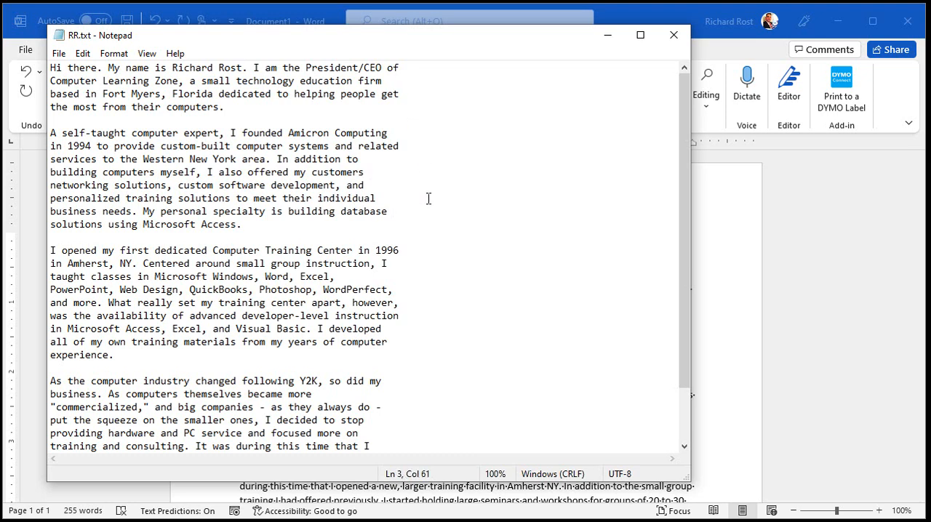
mouse_move(477, 191)
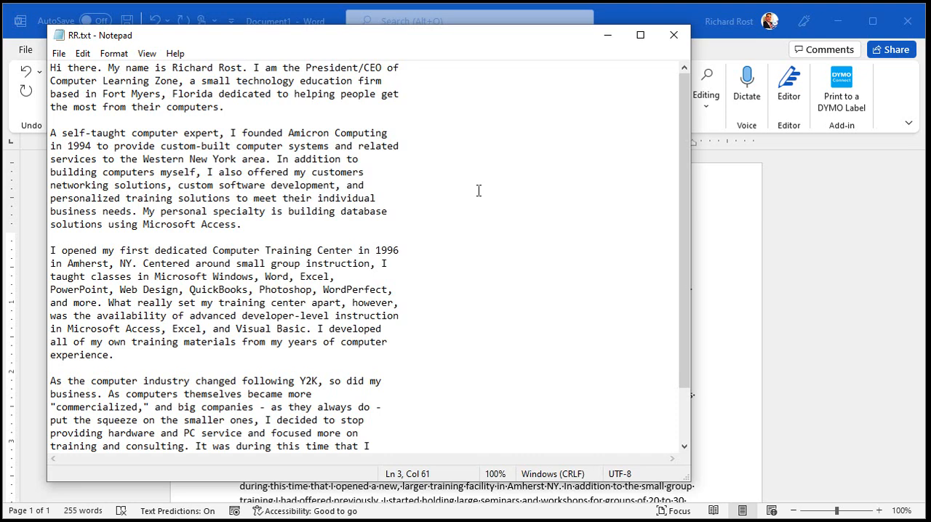
click(672, 34)
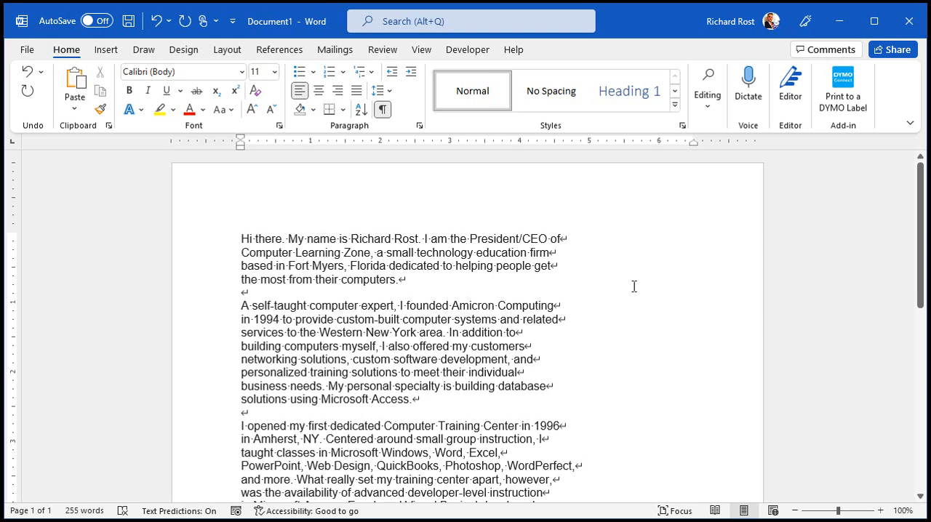
mouse_move(579, 246)
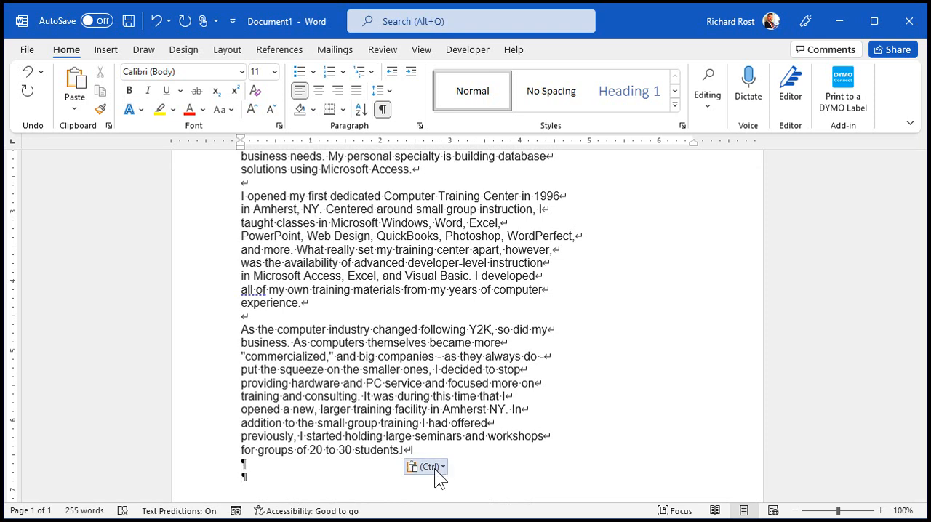
mouse_move(425, 466)
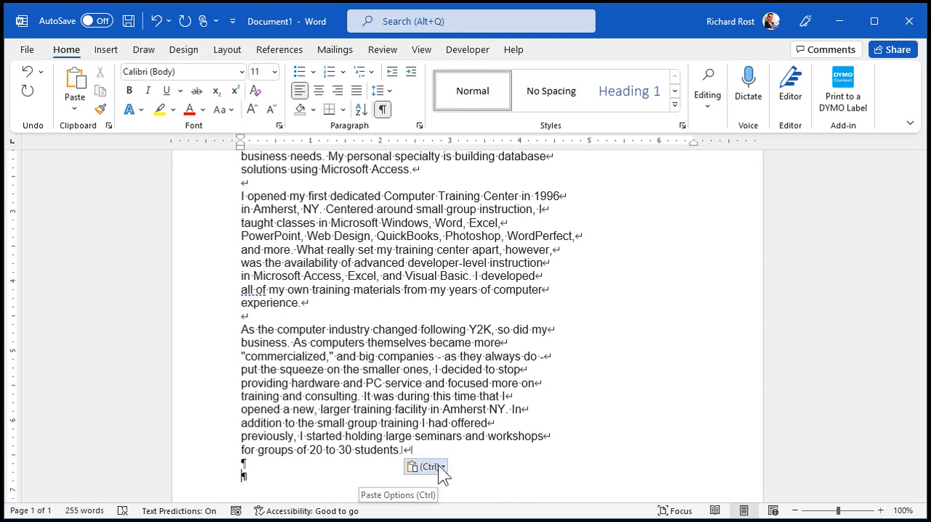
Step: Choose Keep Text Only from the Paste Options button for the pasted biography
click(425, 466)
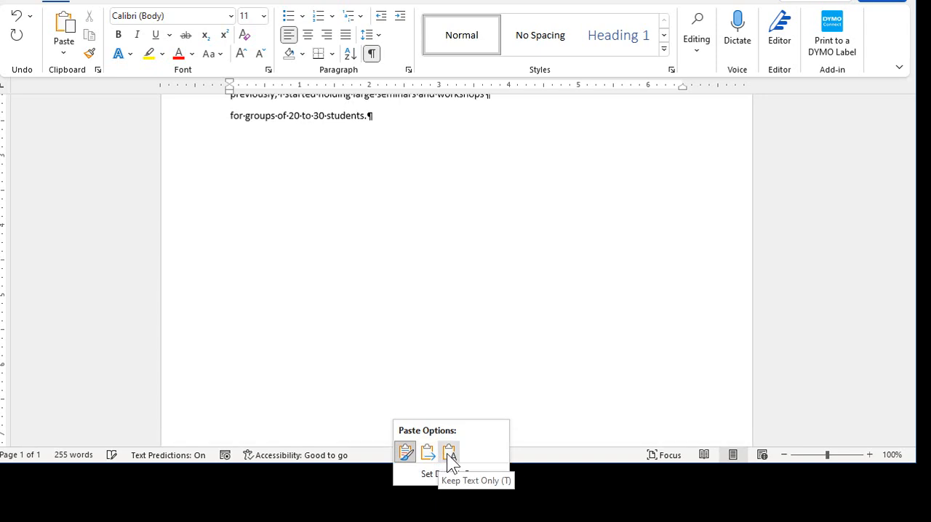
click(449, 452)
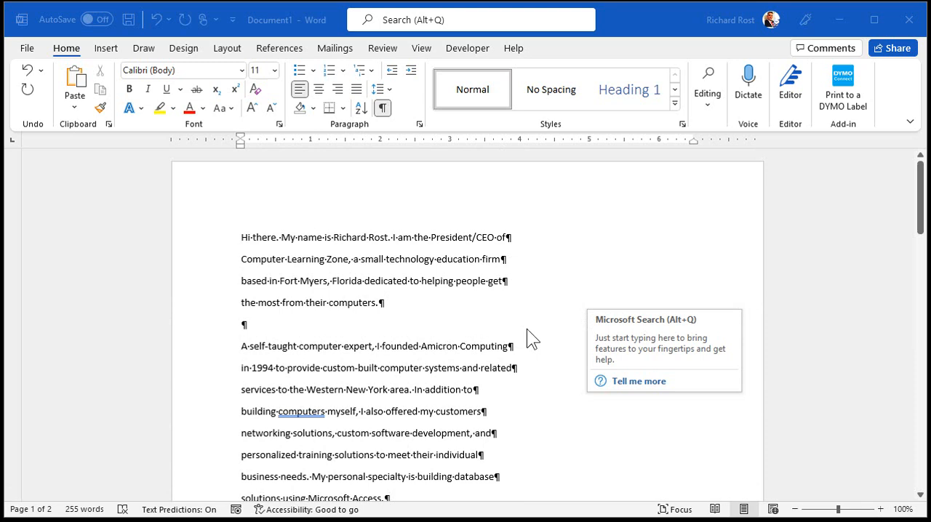
mouse_move(533, 322)
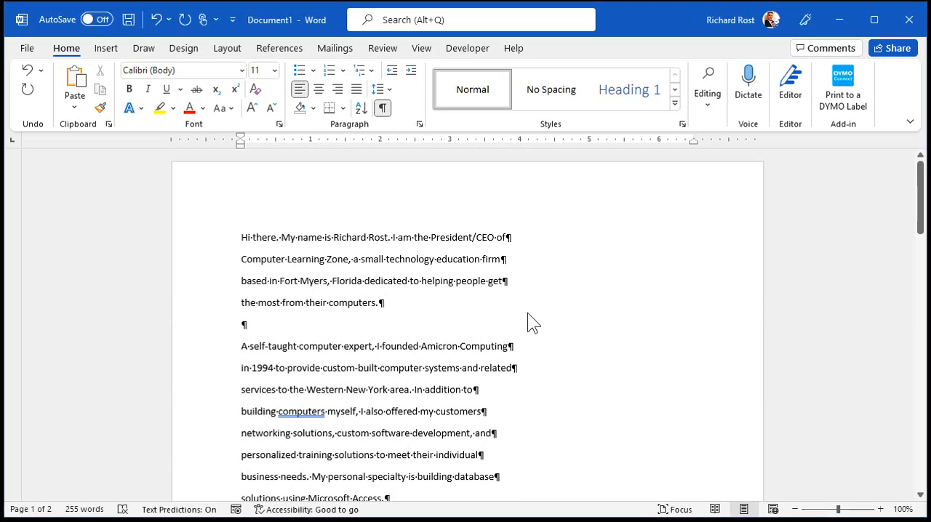
mouse_move(529, 314)
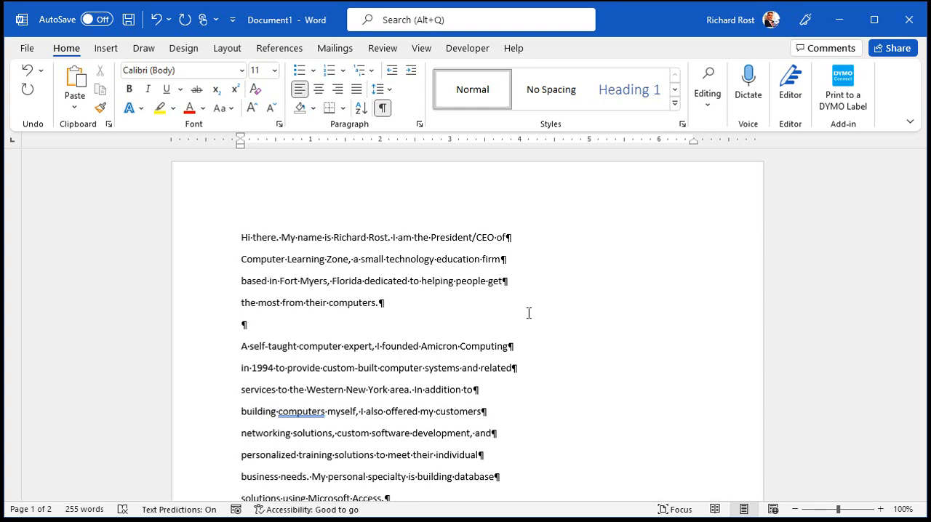
Step: Bring up Replace from the Editing group and place the cursor in the empty Replace with box
click(706, 87)
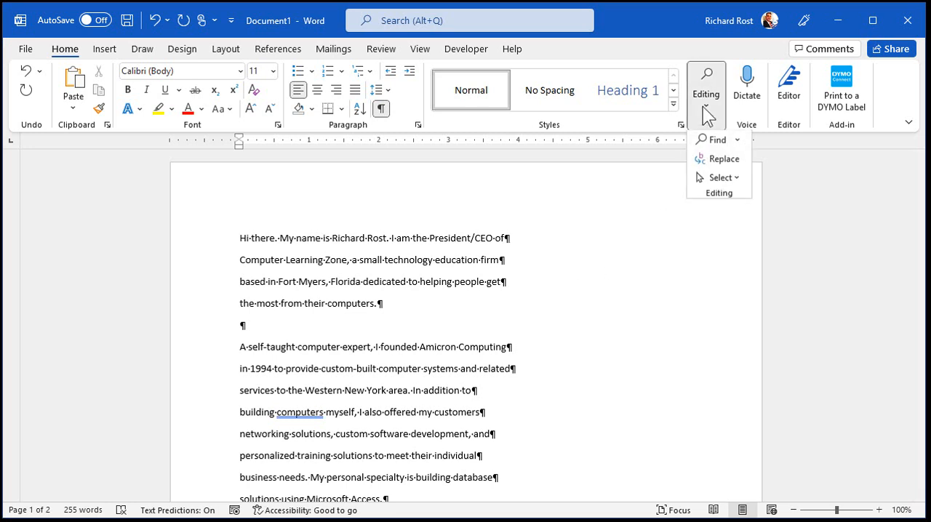
click(723, 159)
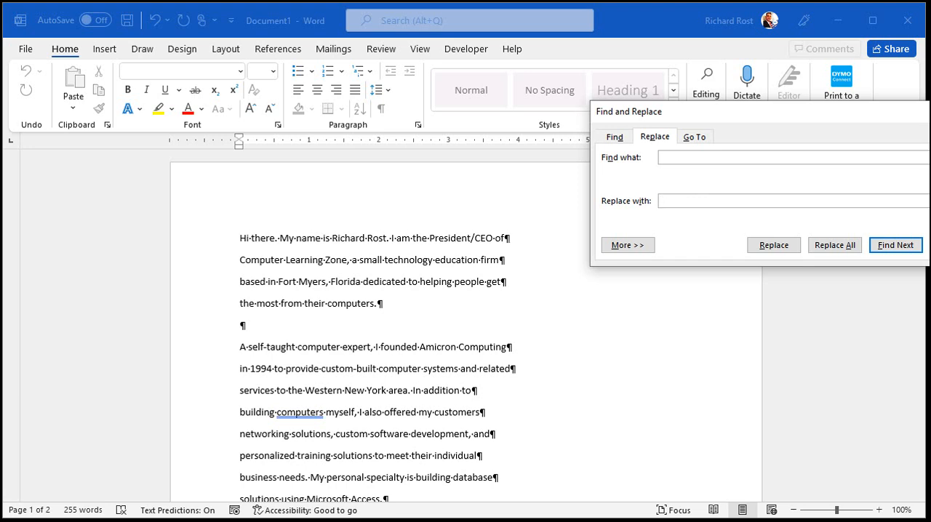
click(727, 201)
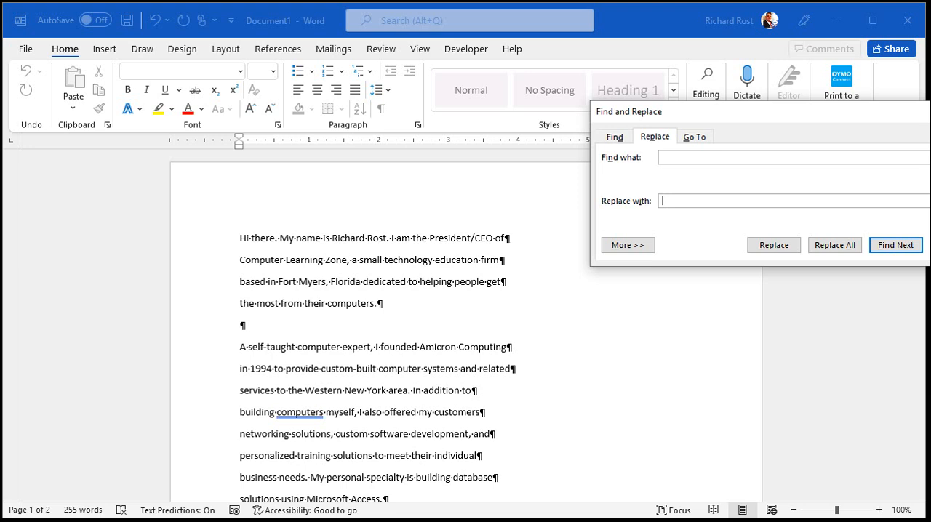
mouse_move(701, 205)
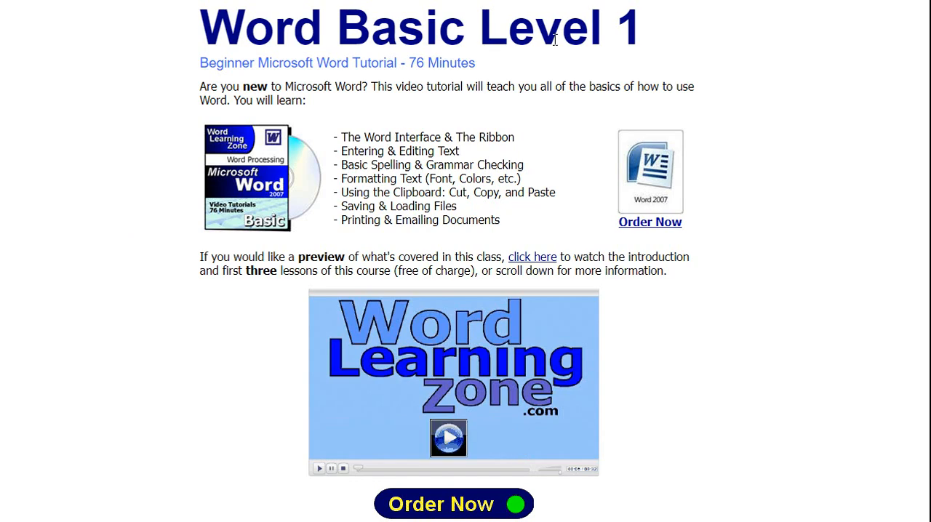
mouse_move(504, 90)
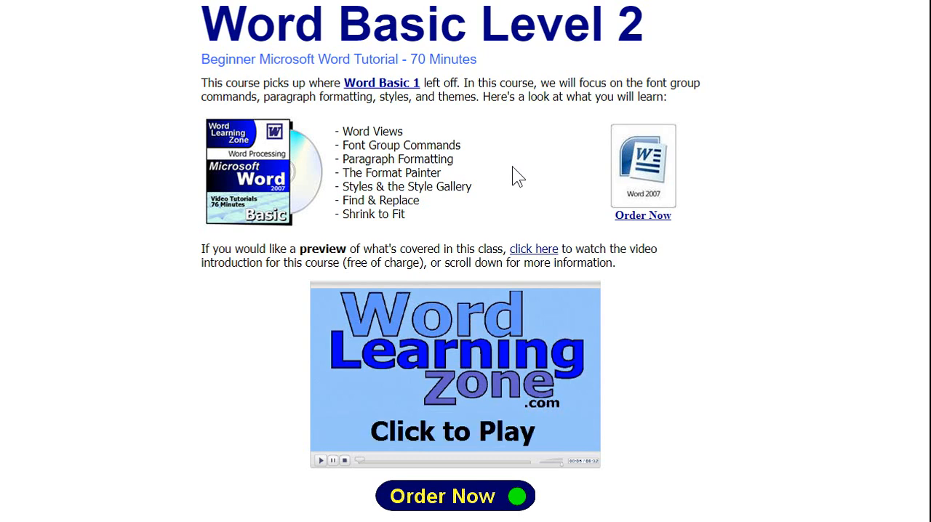
mouse_move(459, 180)
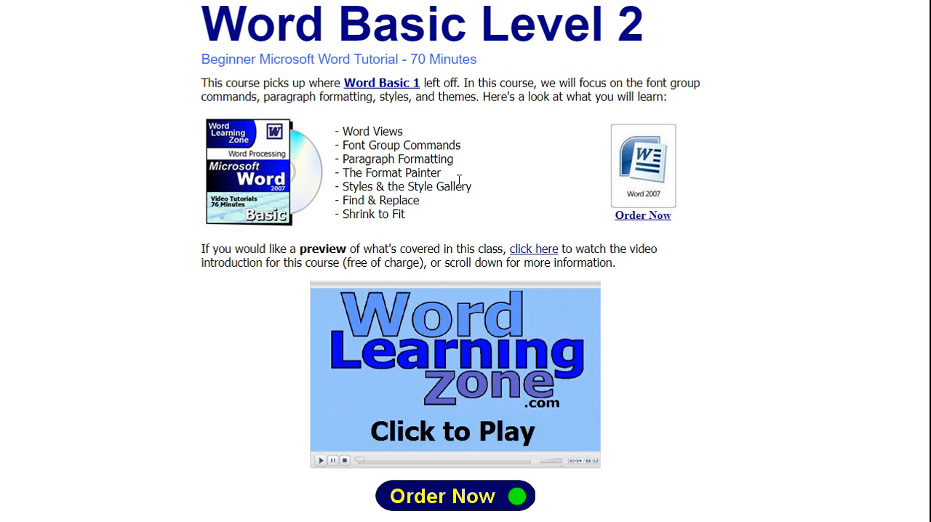